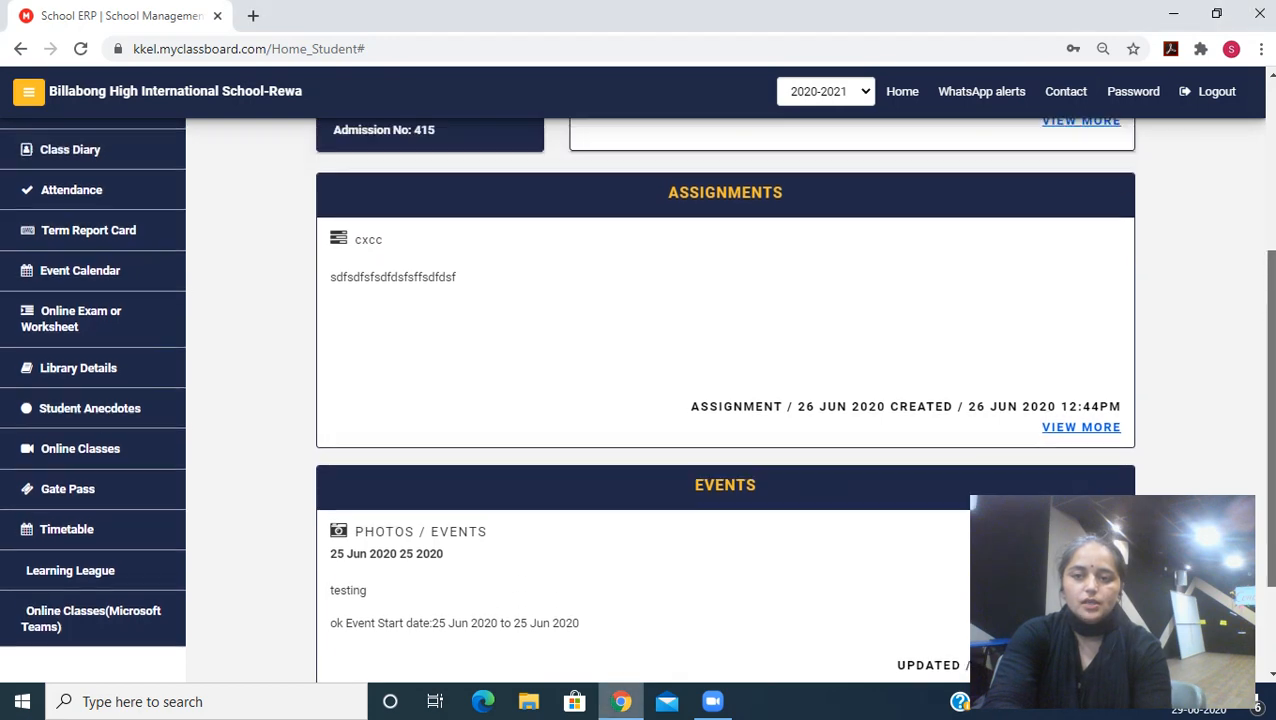
Step: Open the Class Diary from the student home page sidebar, listing 25, 26 and 29 June 2020 entries
scroll("up", 3)
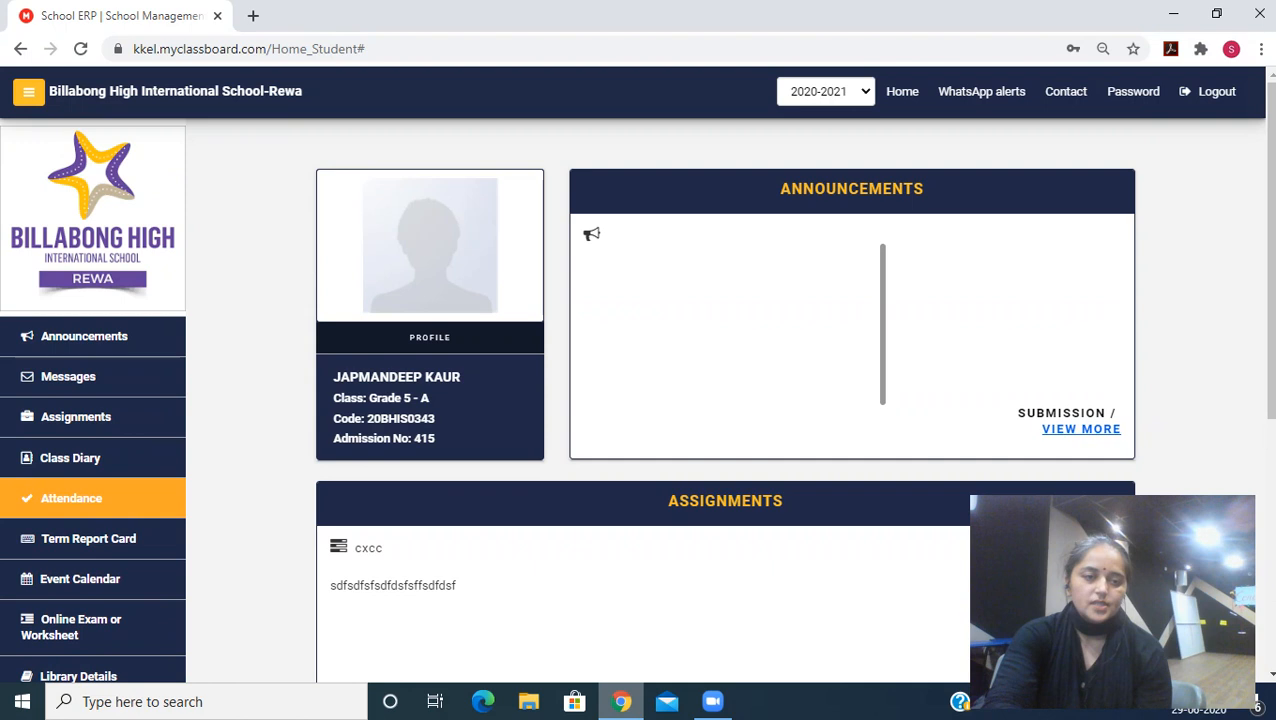
left_click(70, 456)
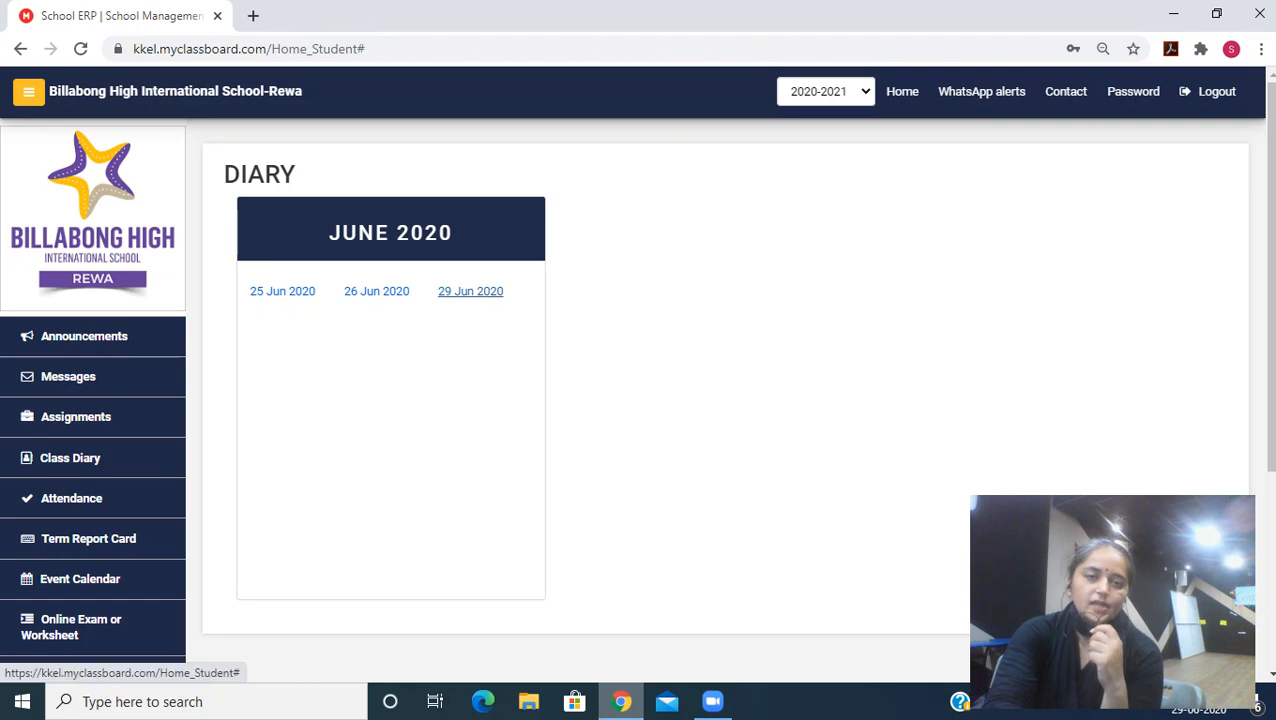
Step: Open the 29 Jun 2020 entry and review the English classwork, homework files and Maths homework
left_click(470, 292)
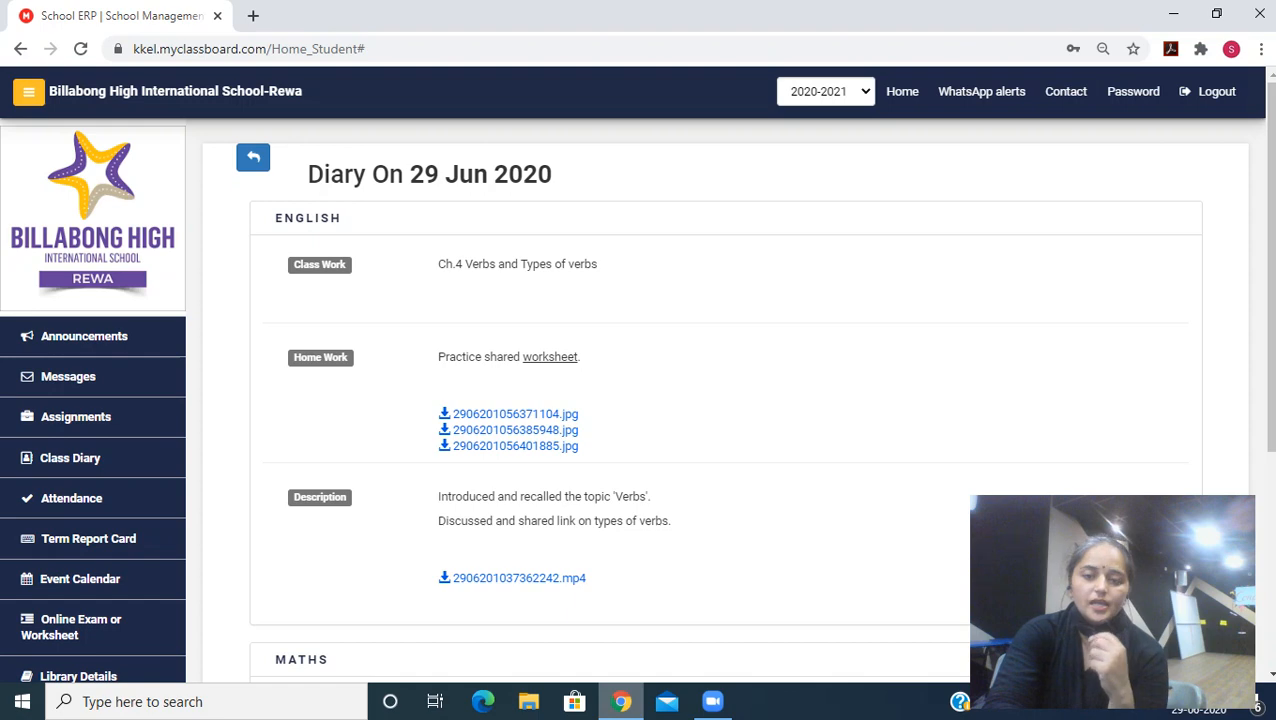
scroll("down", 3)
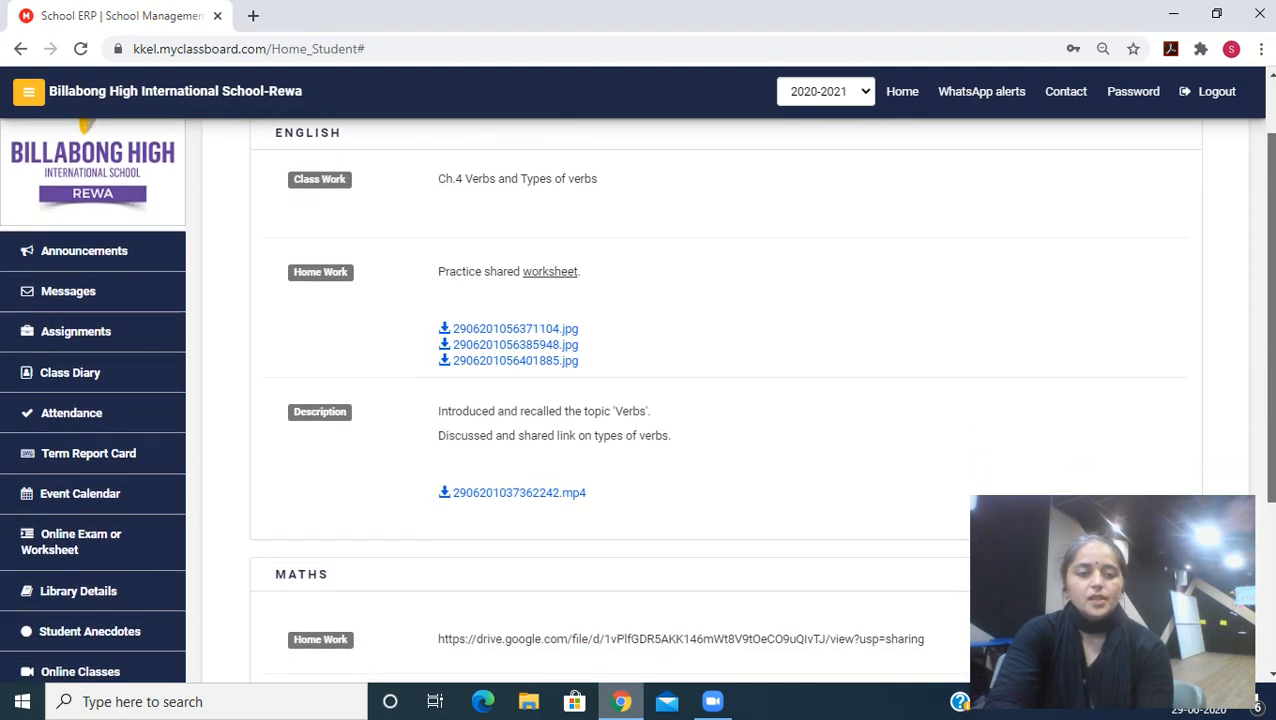
scroll("down", 3)
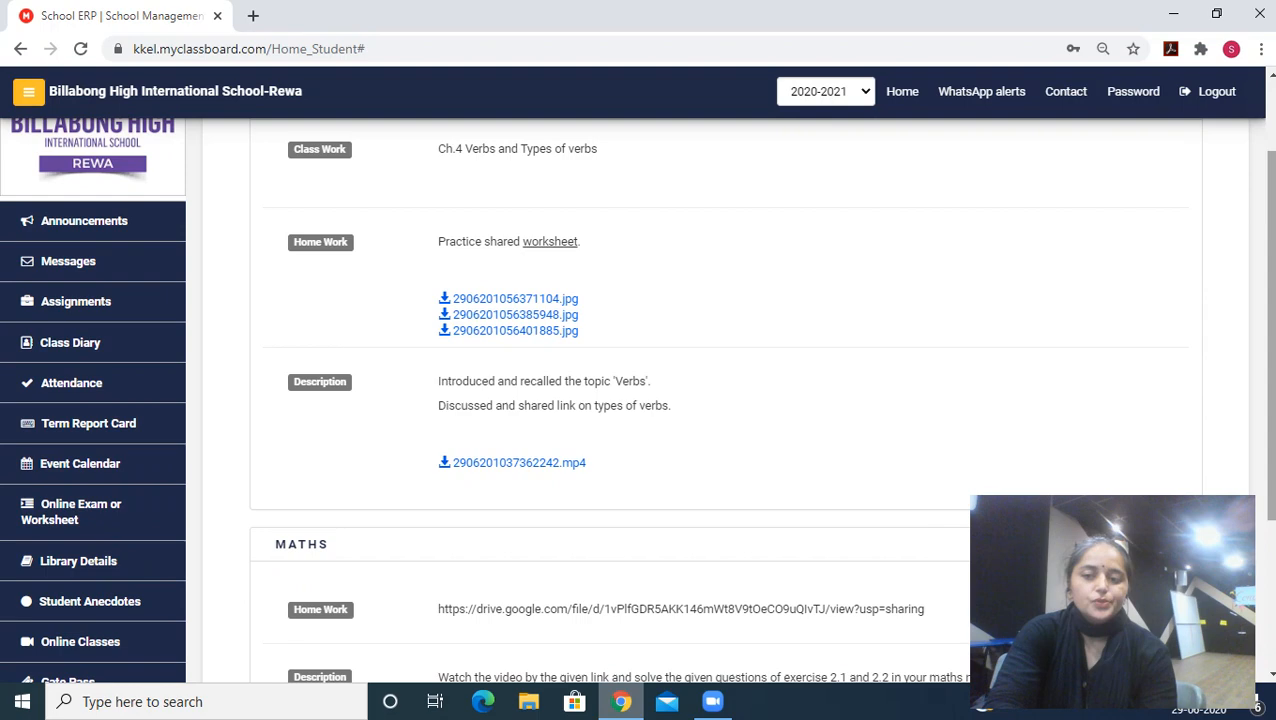
scroll("down", 3)
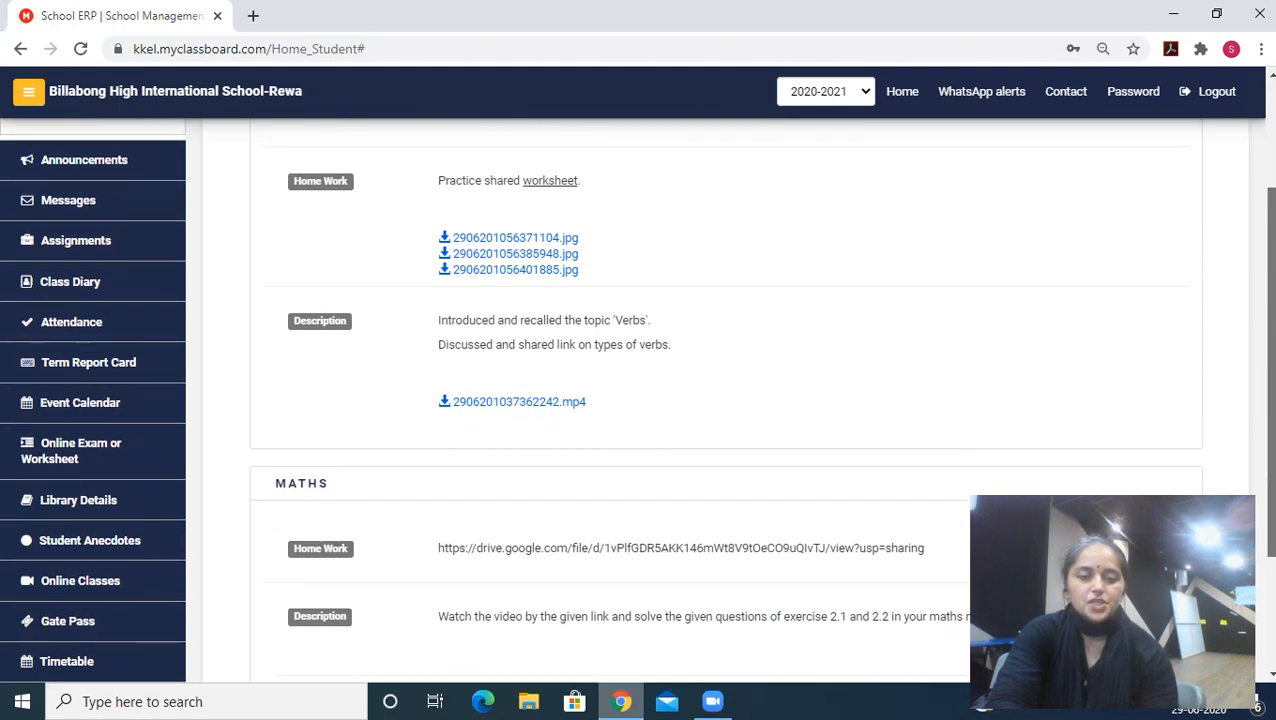
scroll("down", 3)
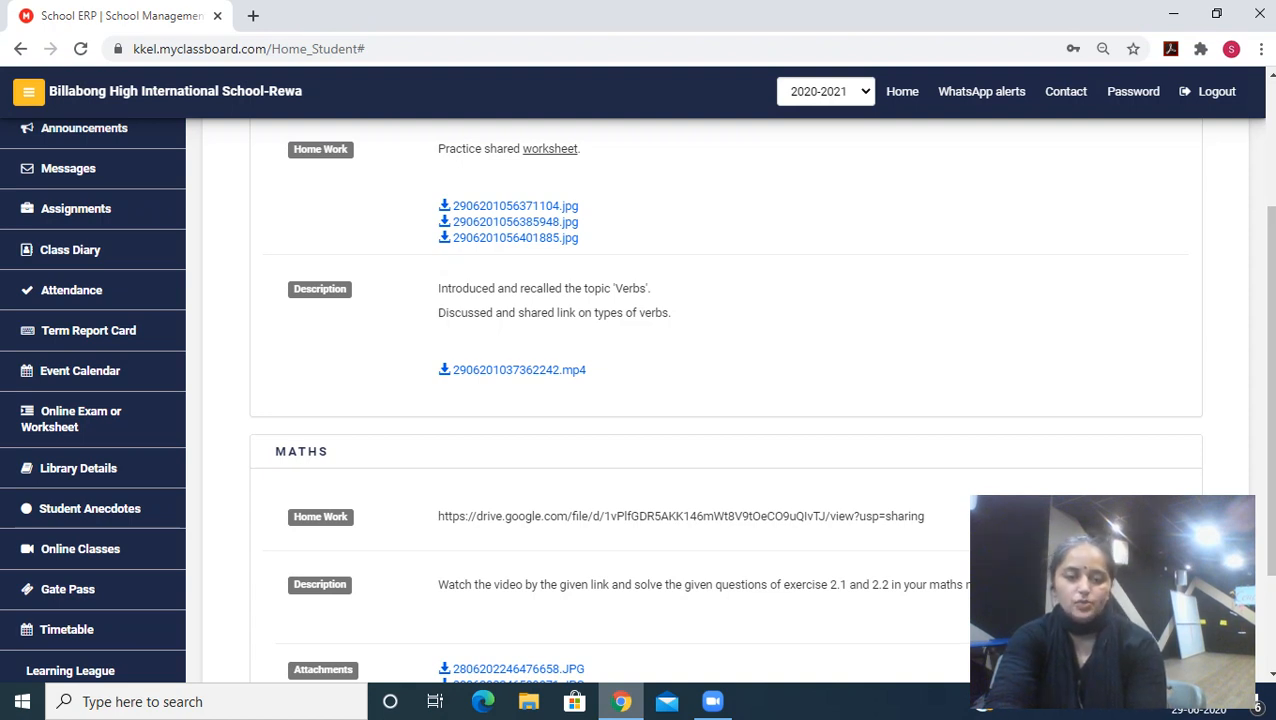
scroll("down", 3)
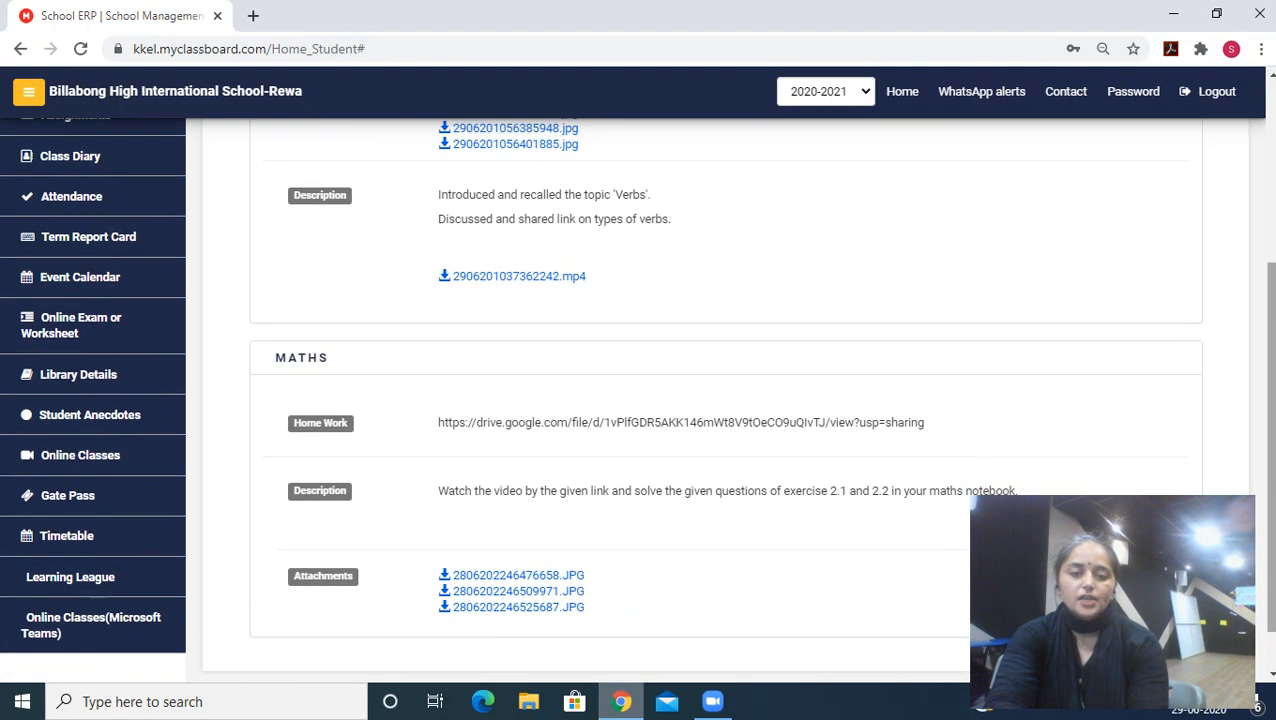